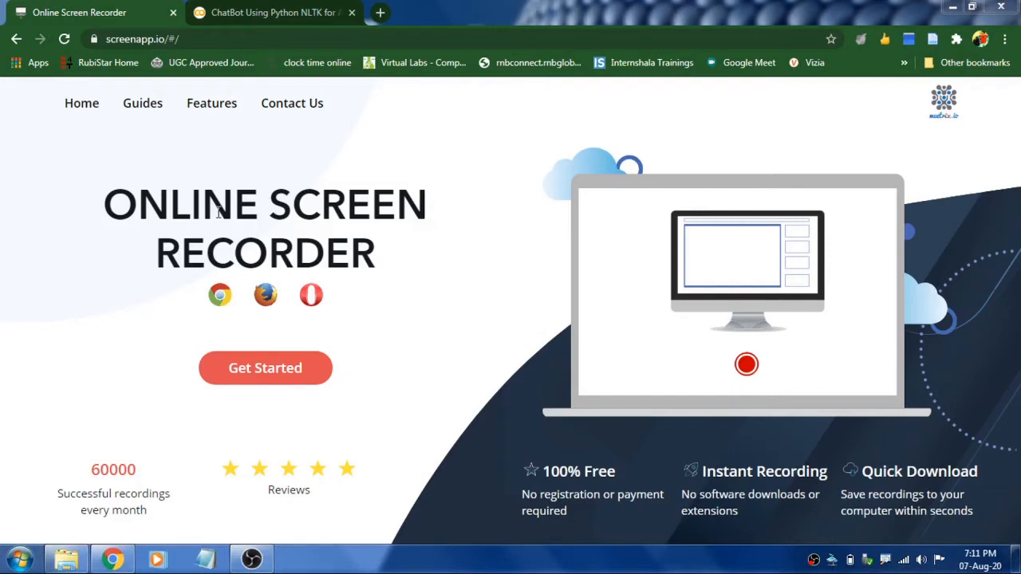
Open ScreenApp's online recorder and choose Microphone Audio as the sound source
click(265, 368)
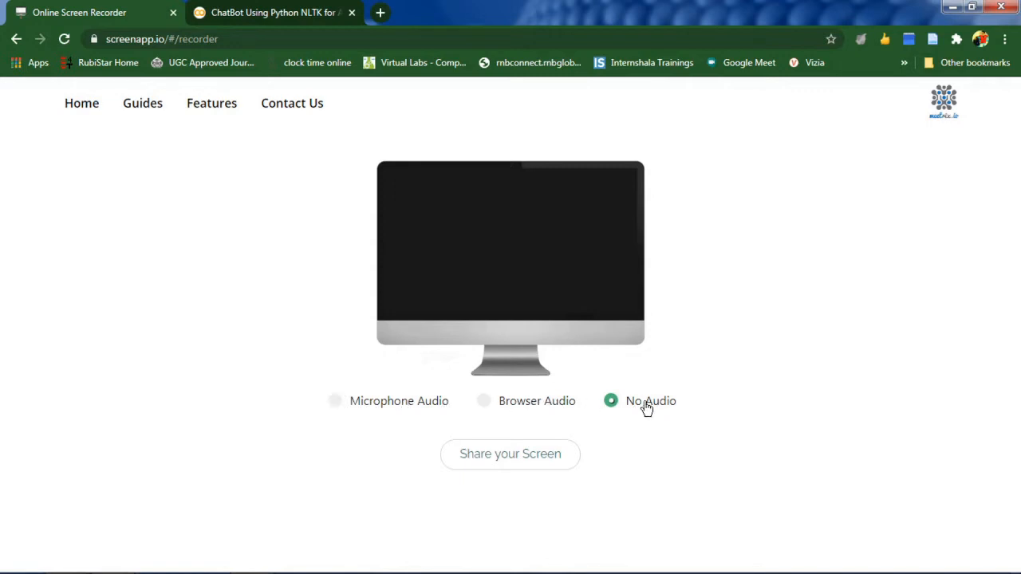
mouse_move(335, 401)
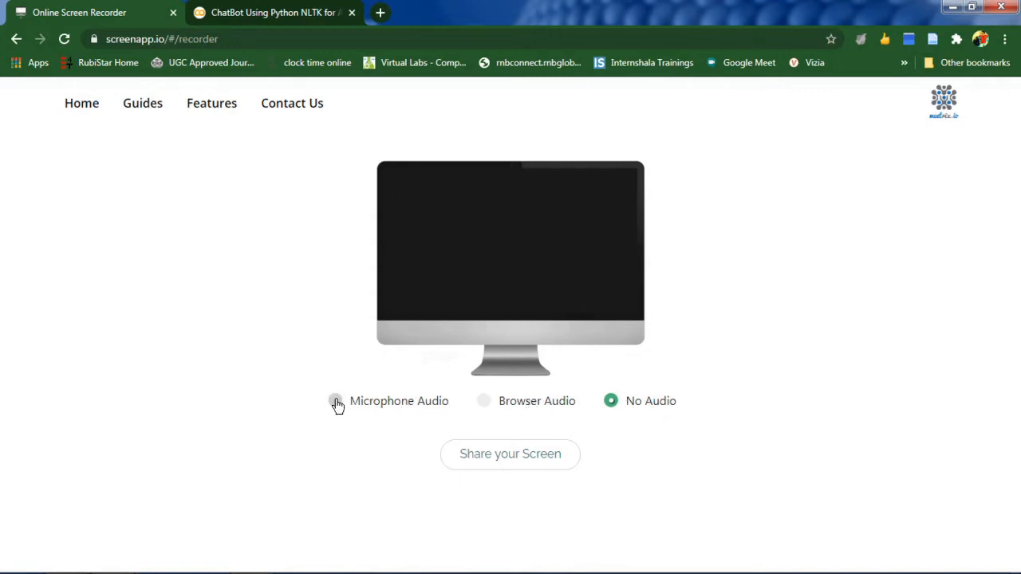
click(334, 400)
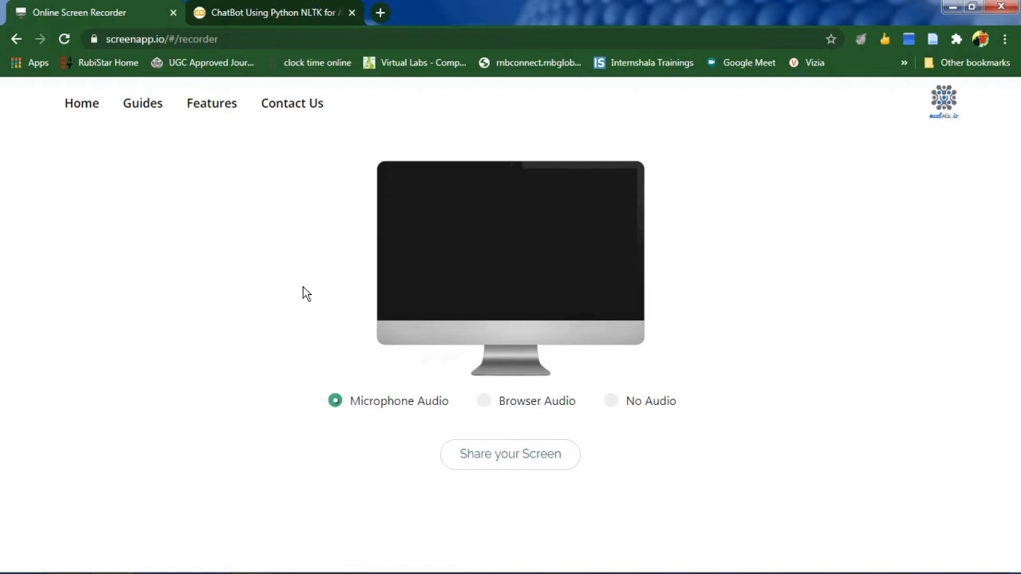
Share the entire screen with ScreenApp via the Your Entire Screen option
click(509, 453)
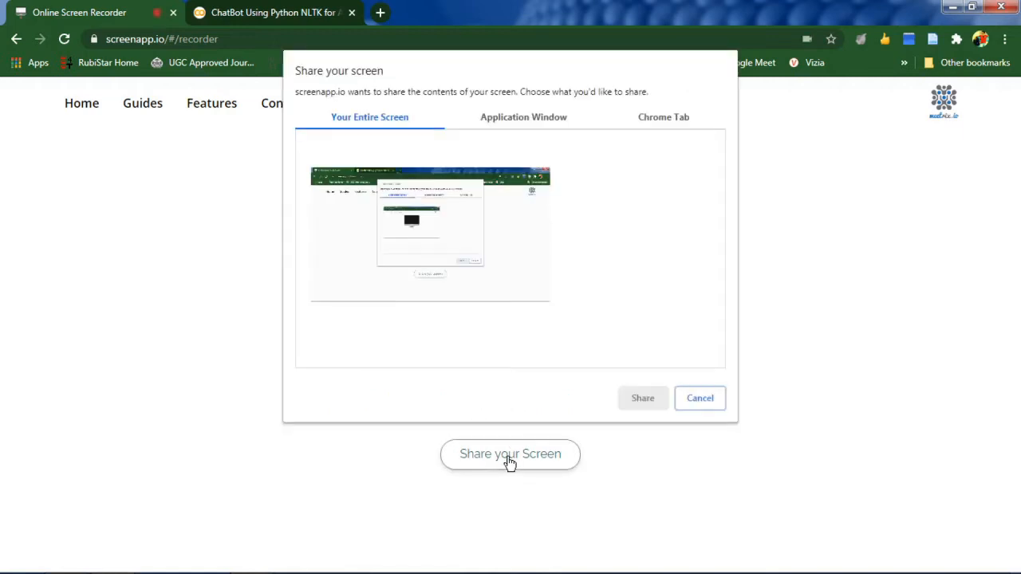
click(430, 231)
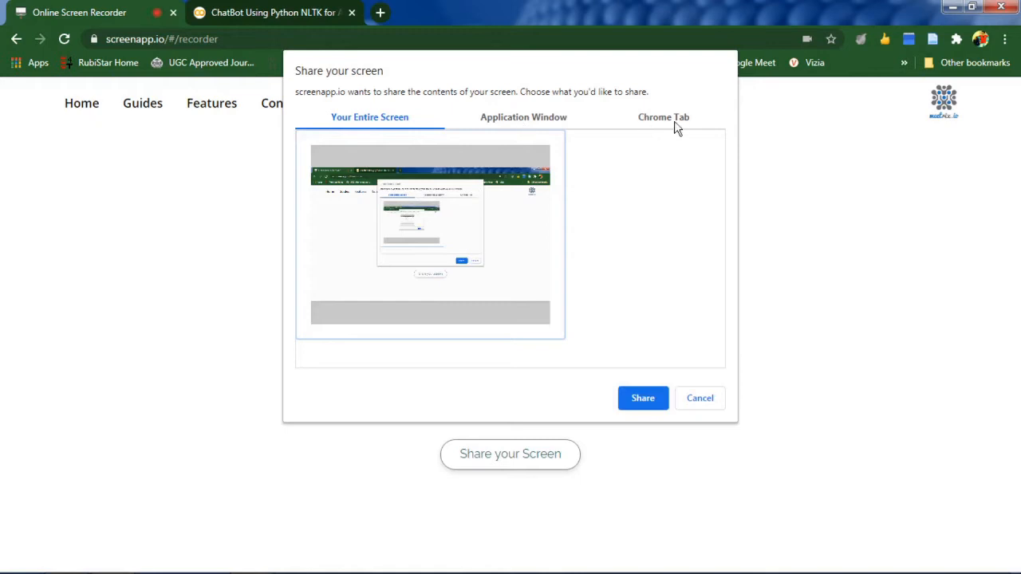
mouse_move(471, 270)
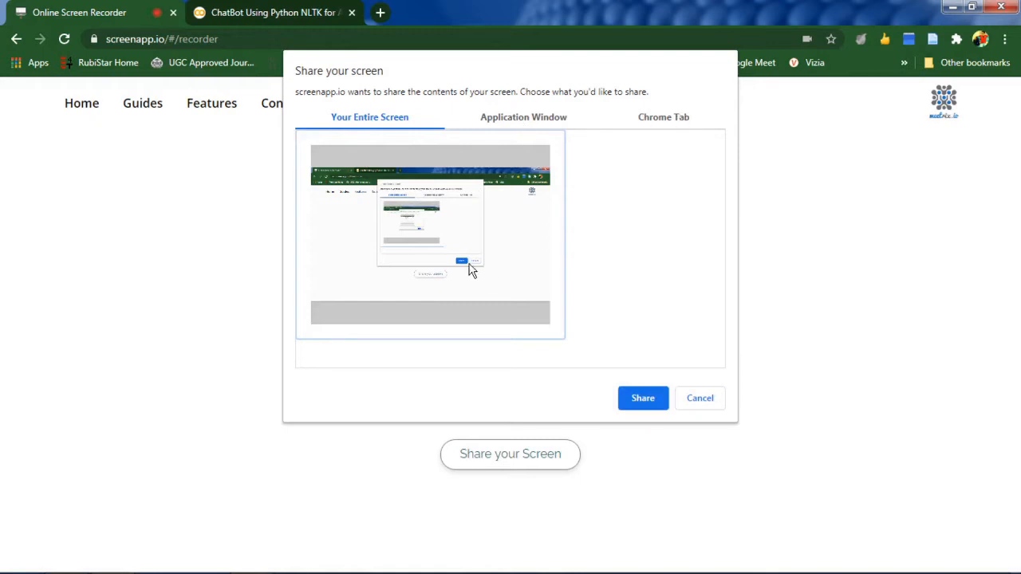
click(643, 398)
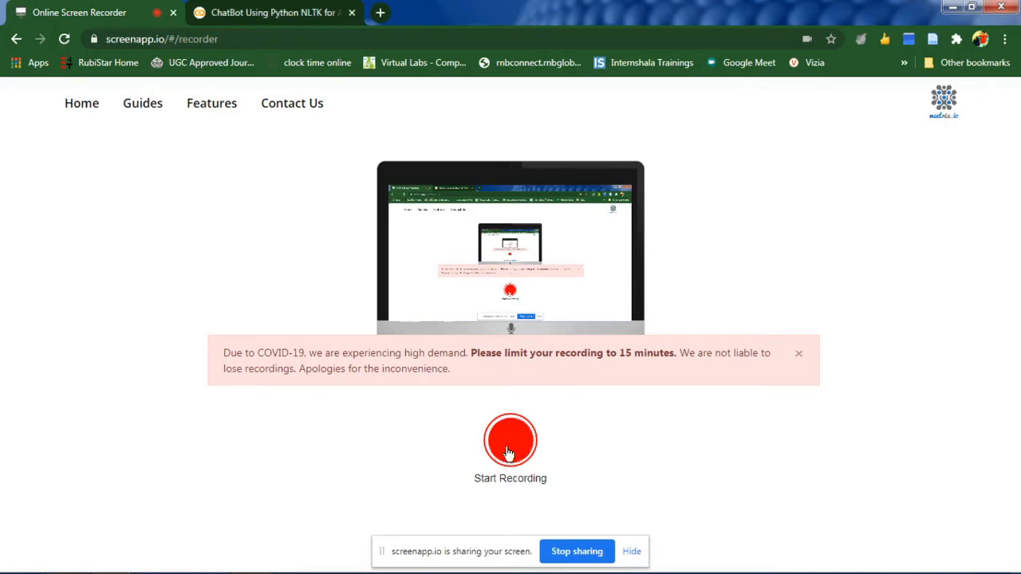
Start recording, scroll through the ChatBot Colab notebook, then return to the recorder tab
click(510, 439)
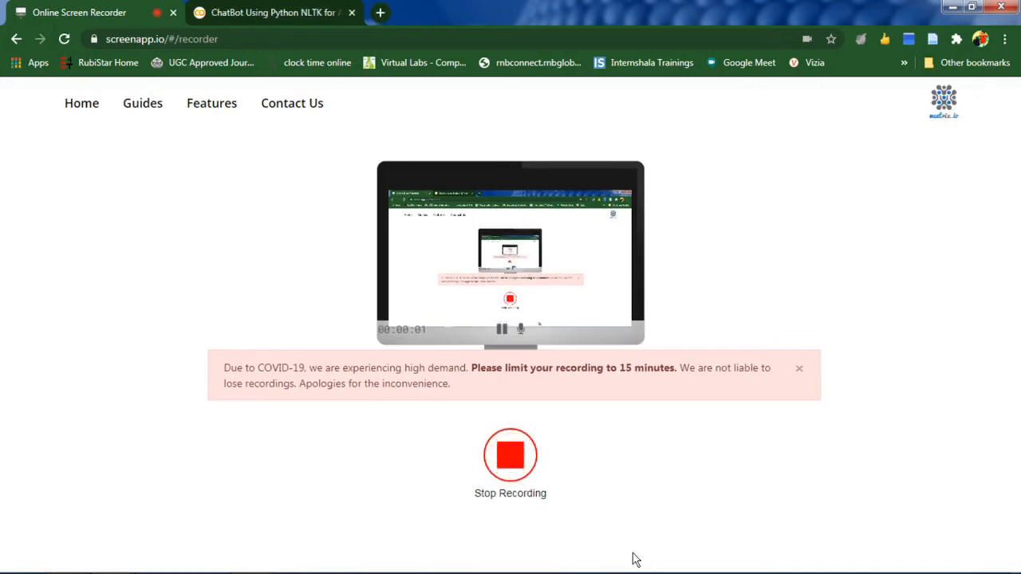
click(271, 12)
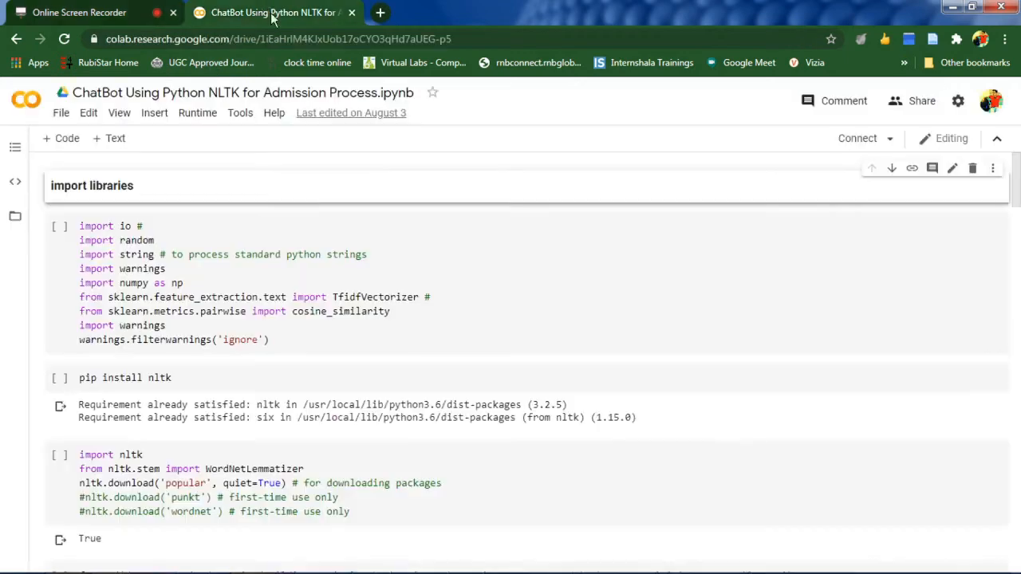
scroll(down, 3)
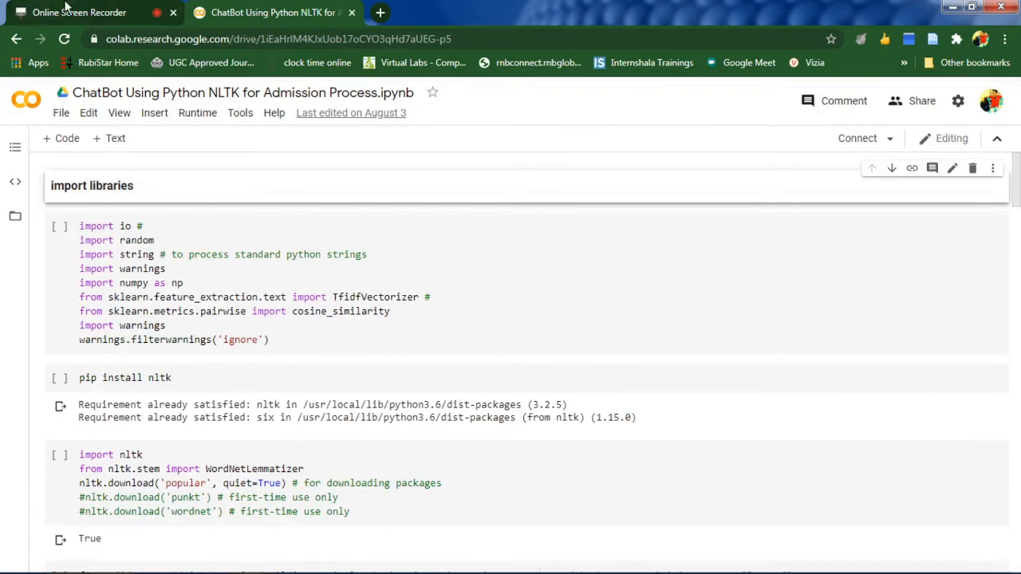
click(78, 12)
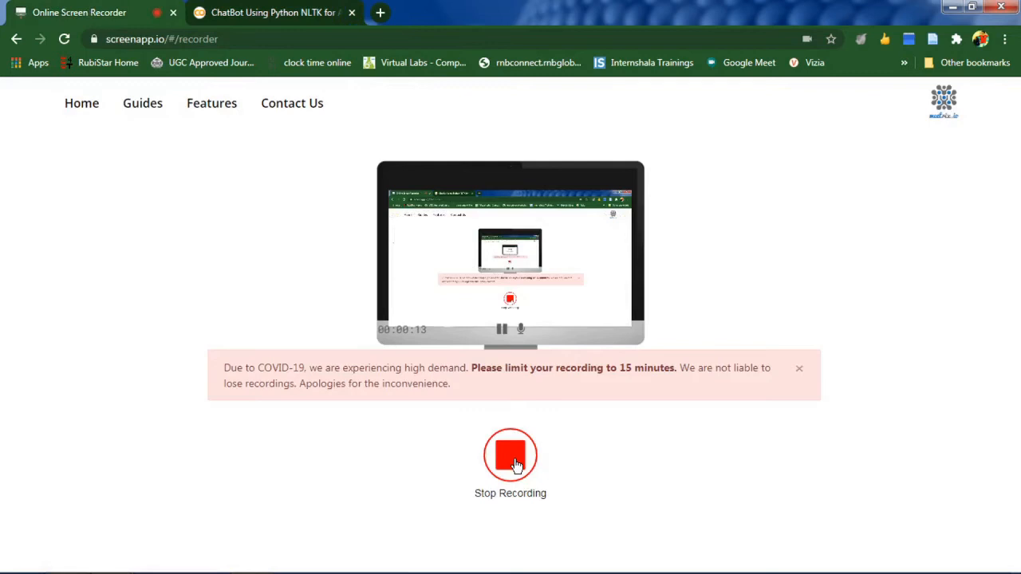
Stop recording, download the video as a webm file, and give a five-star rating
click(509, 455)
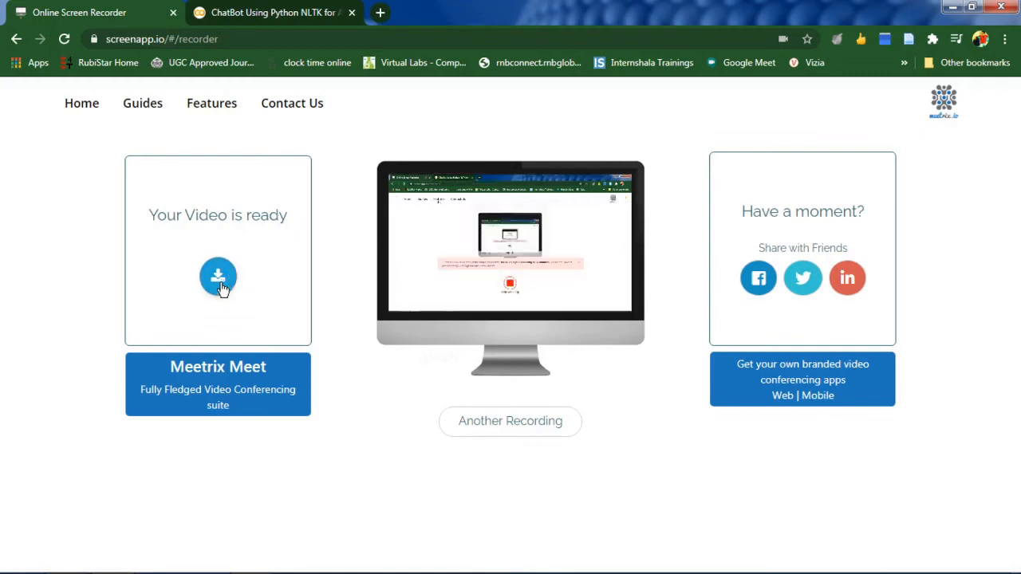
click(218, 277)
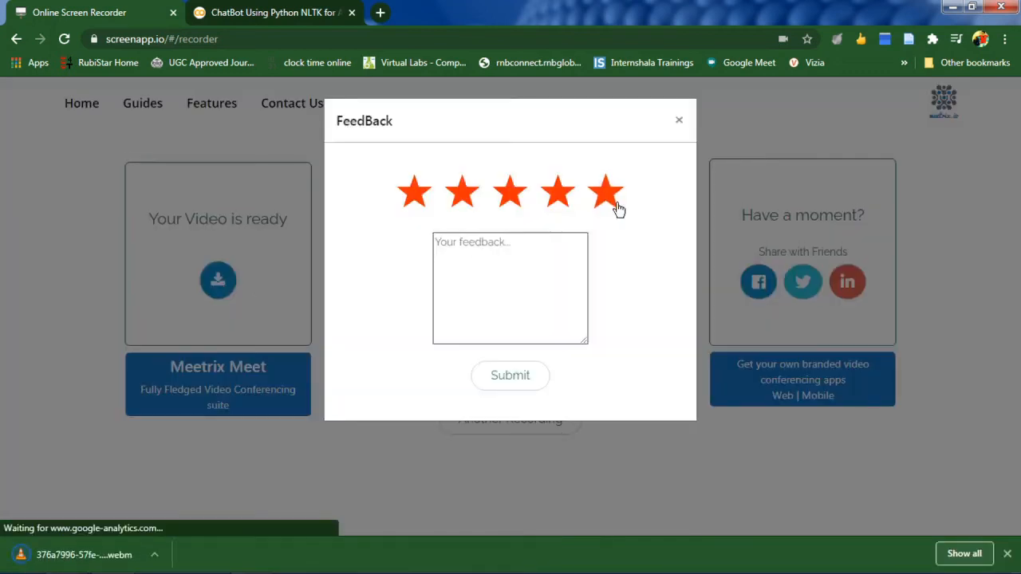
click(679, 120)
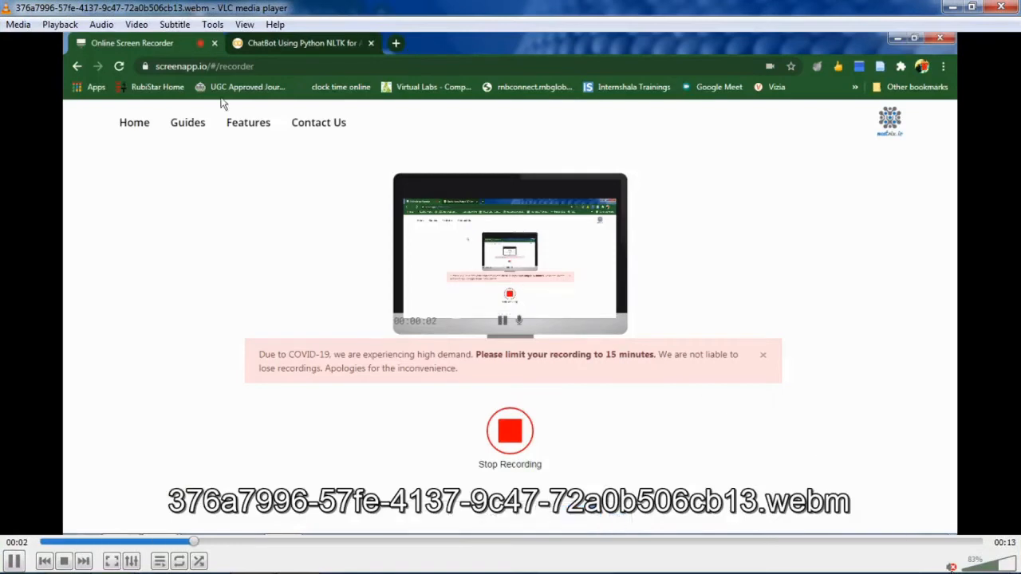
Play the downloaded webm recording in VLC, showing the notebook and recorder page
click(302, 42)
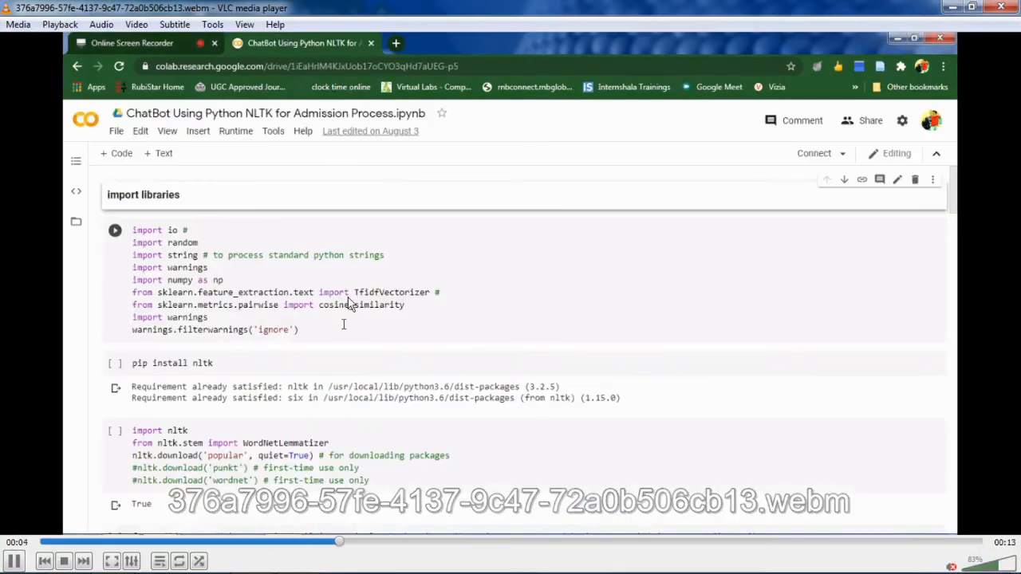
scroll(down, 3)
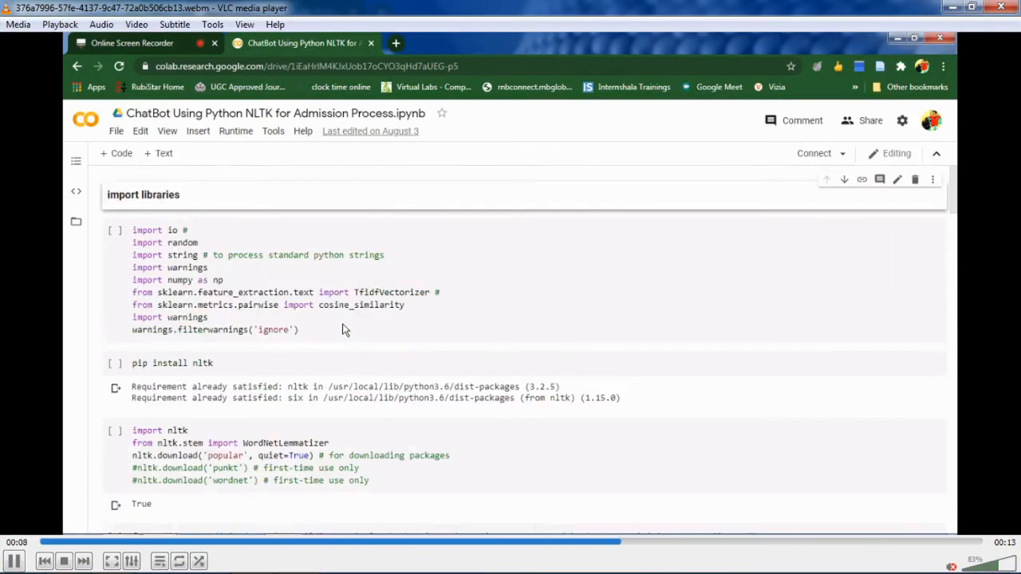
click(131, 43)
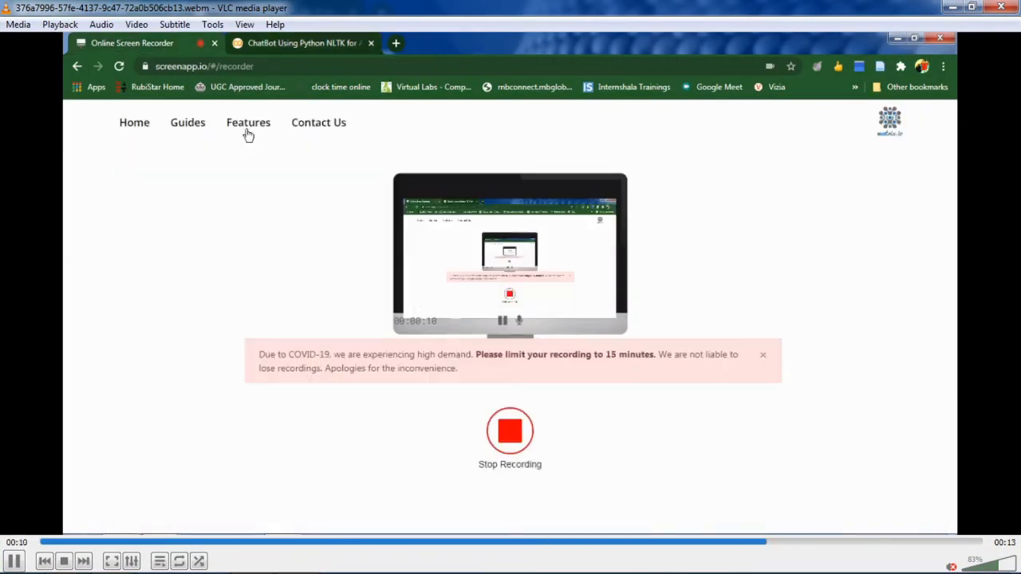